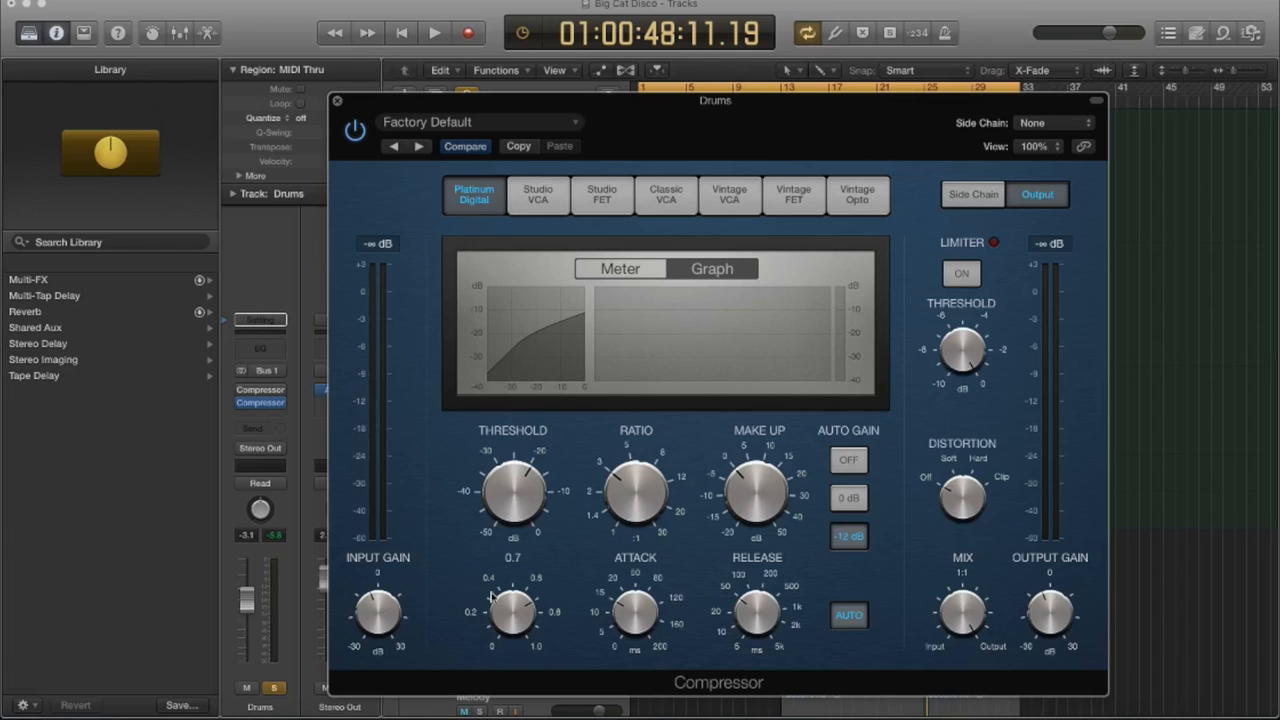
{"action": "mouse_move", "coordinate": [497, 617]}
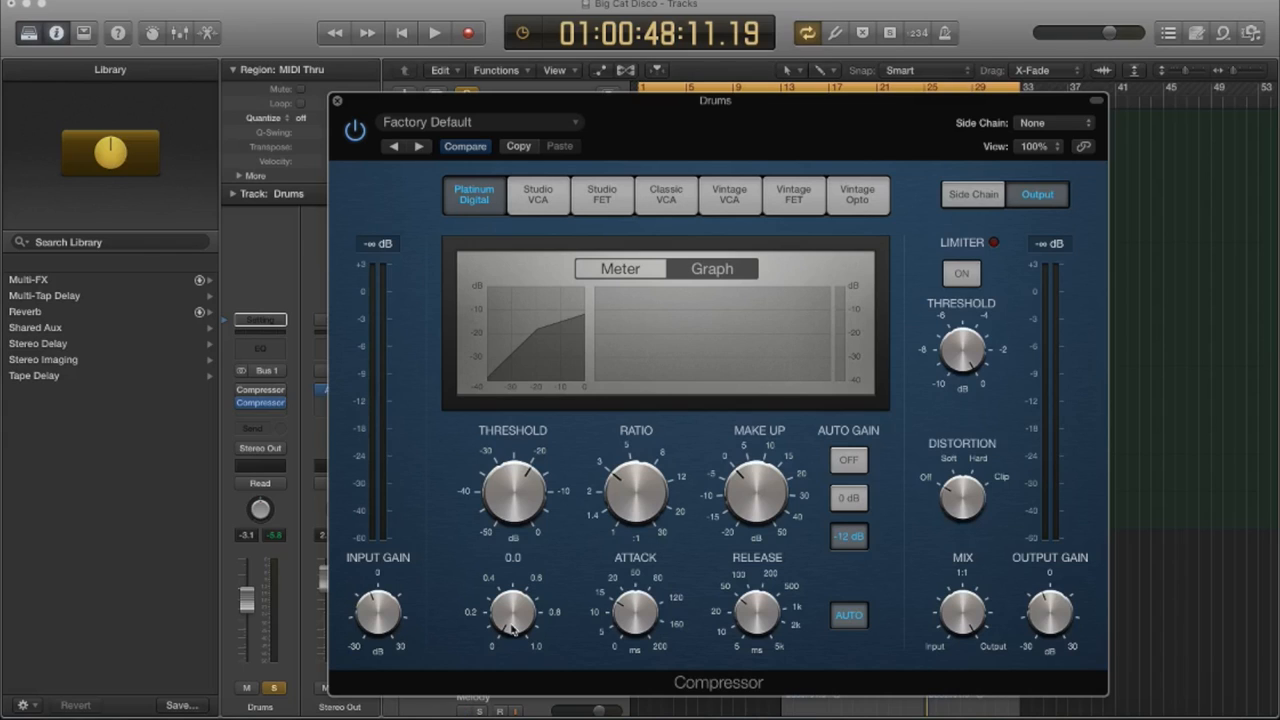
- Drag the Drums compressor's Knee knob to 1.0 for a fully soft curve
{"action": "left_click_drag", "start_coordinate": [512, 612], "coordinate": [518, 515]}
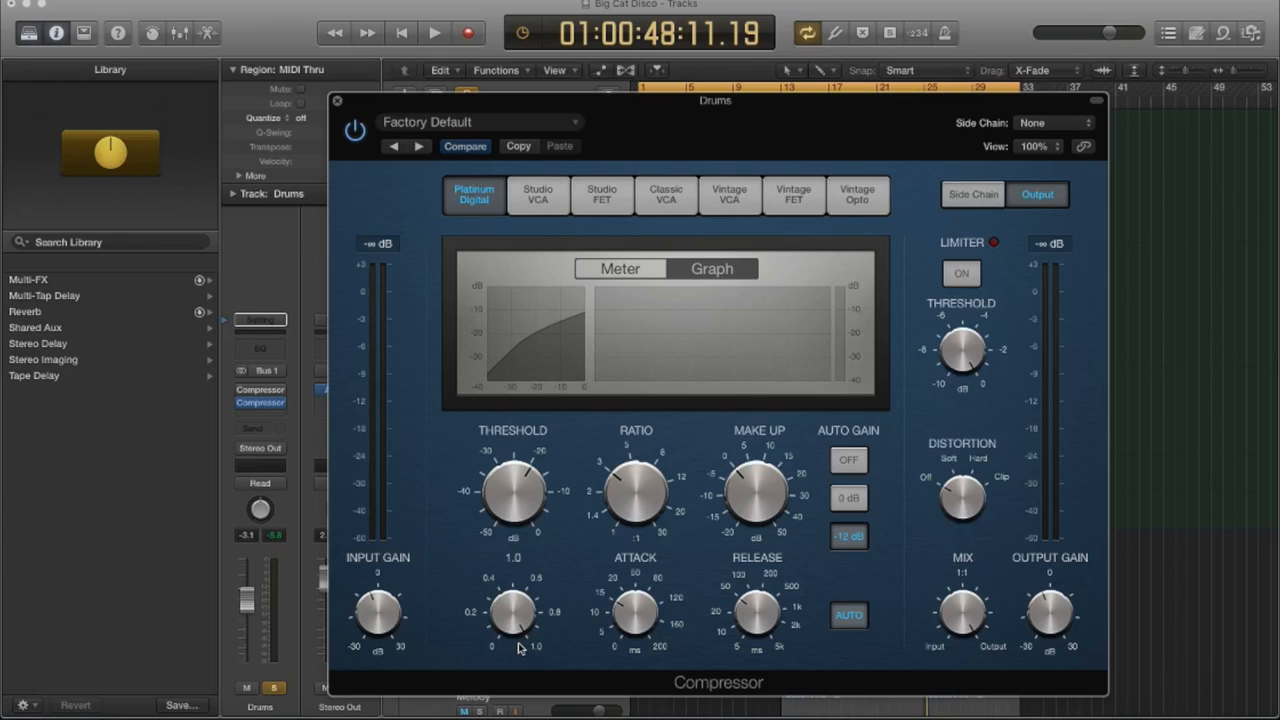
{"action": "mouse_move", "coordinate": [507, 613]}
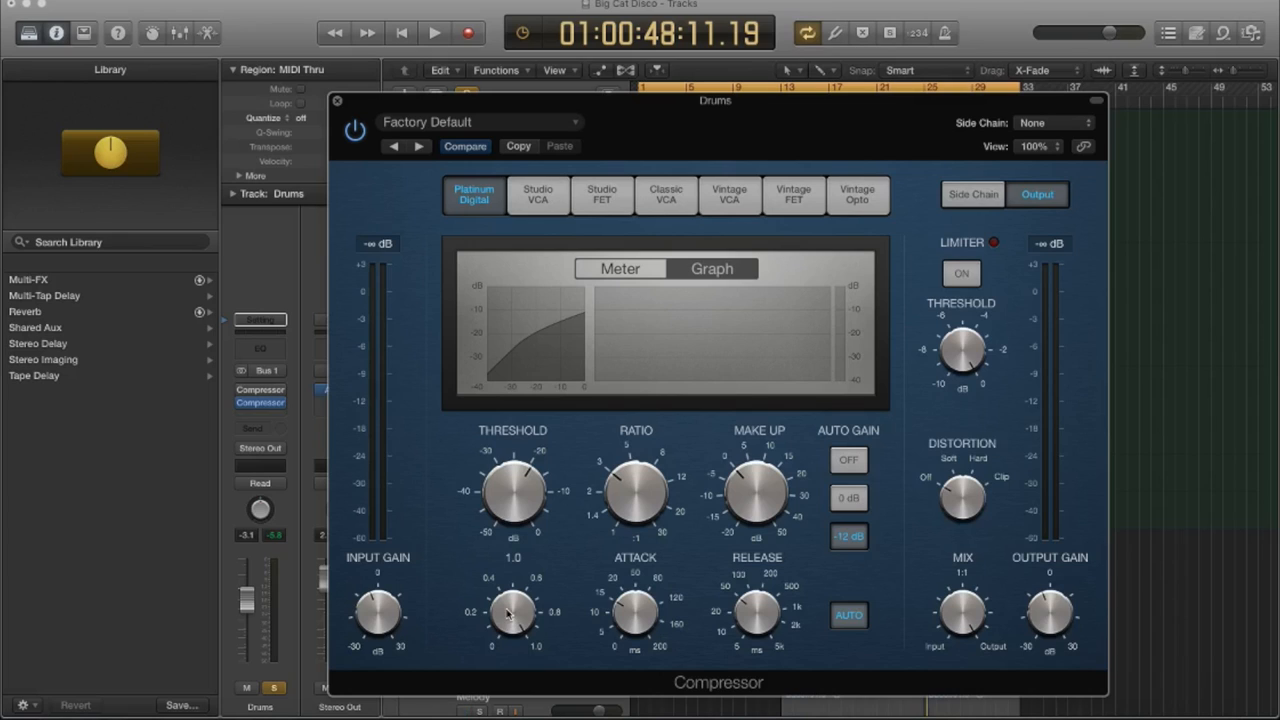
{"action": "left_click_drag", "start_coordinate": [512, 612], "coordinate": [512, 600]}
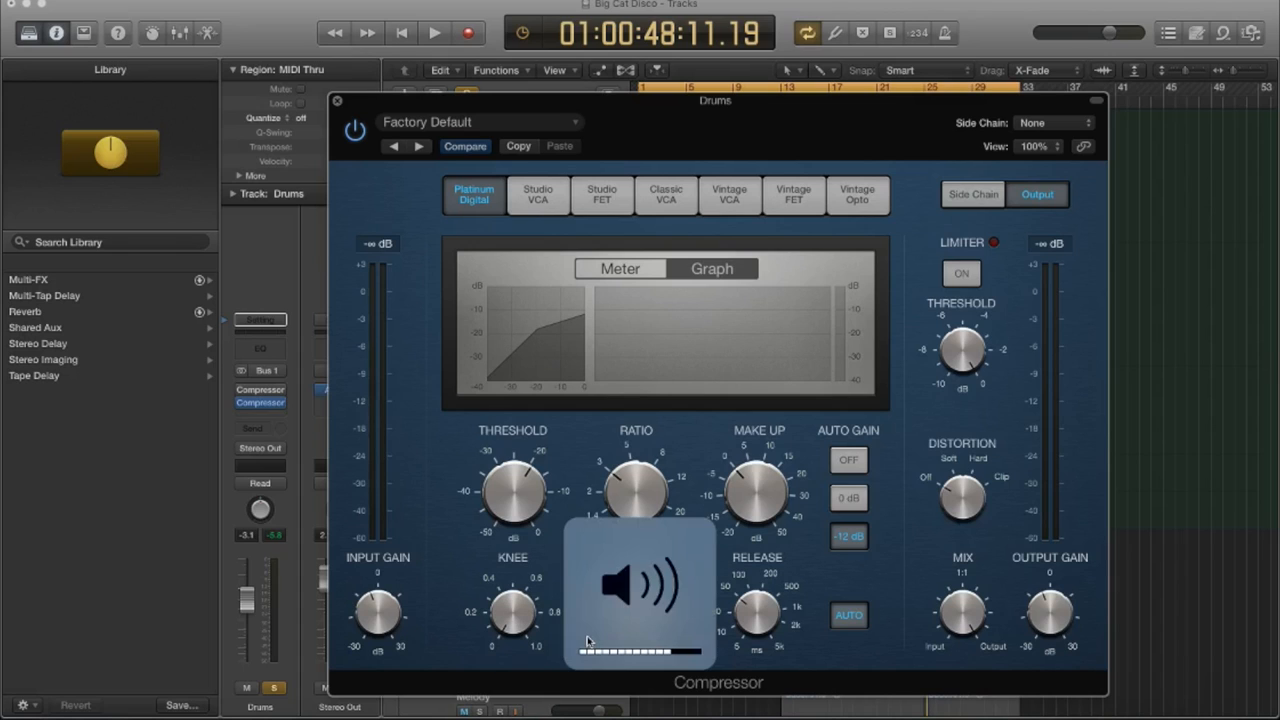
{"action": "left_click", "coordinate": [434, 32]}
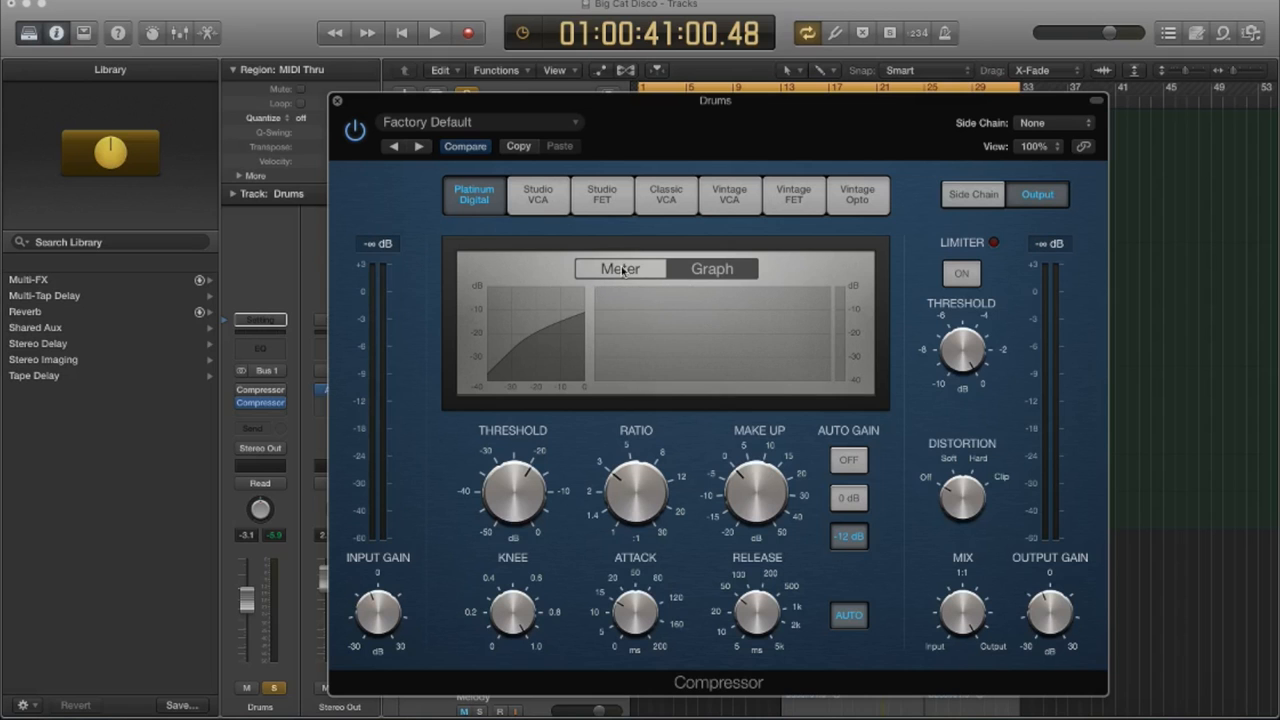
- Switch the compressor display to the VU meter and start playback
{"action": "left_click", "coordinate": [620, 268]}
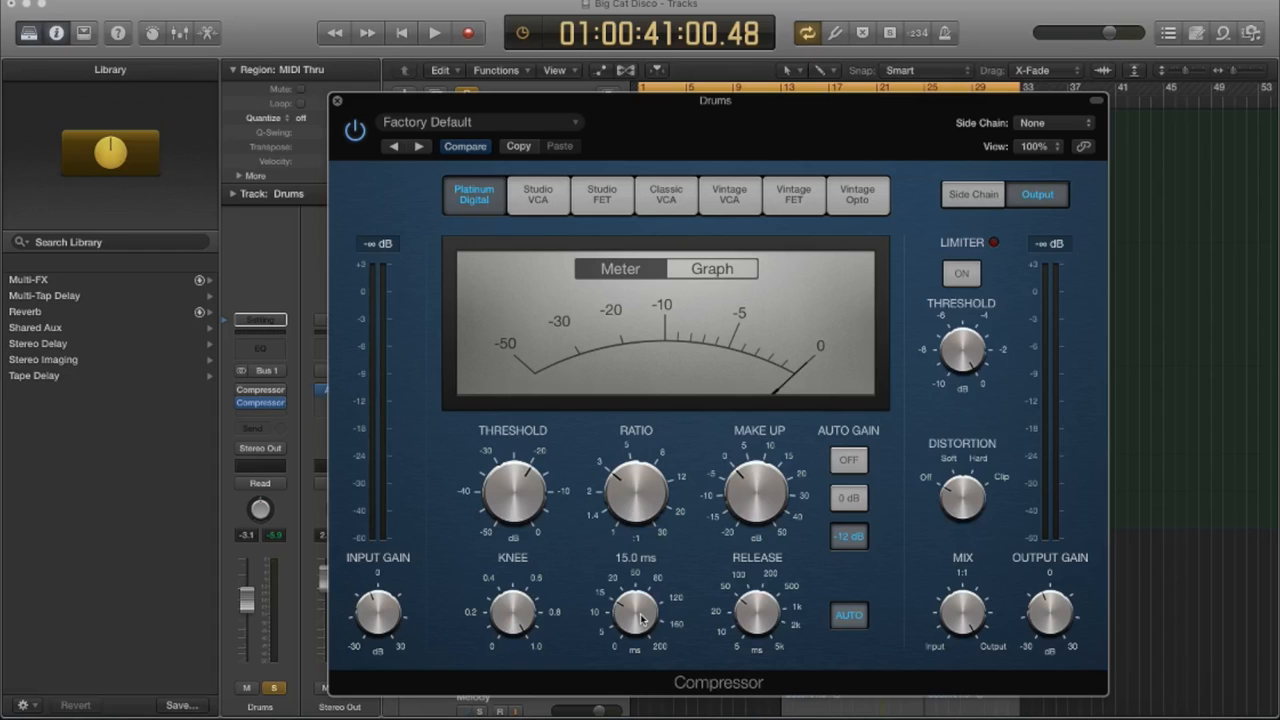
{"action": "left_click", "coordinate": [434, 32]}
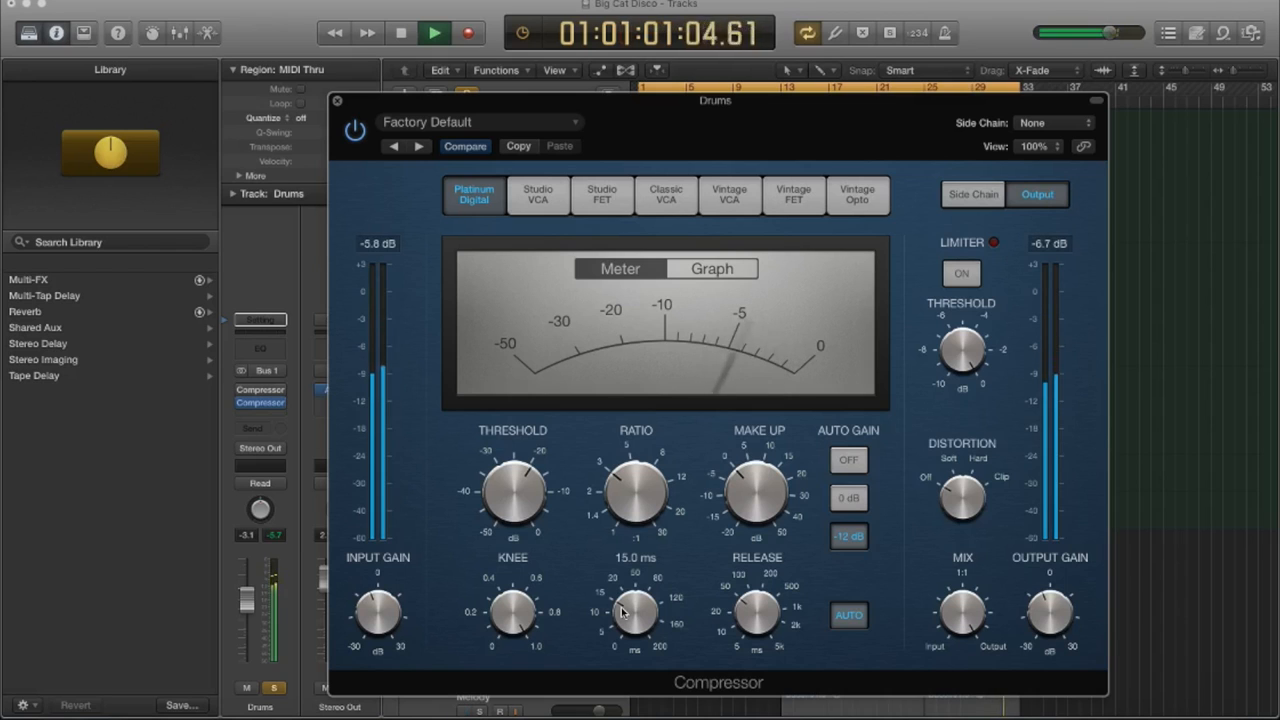
- Raise the Attack knob above 15 ms while the drums play
{"action": "left_click_drag", "start_coordinate": [633, 613], "coordinate": [633, 595]}
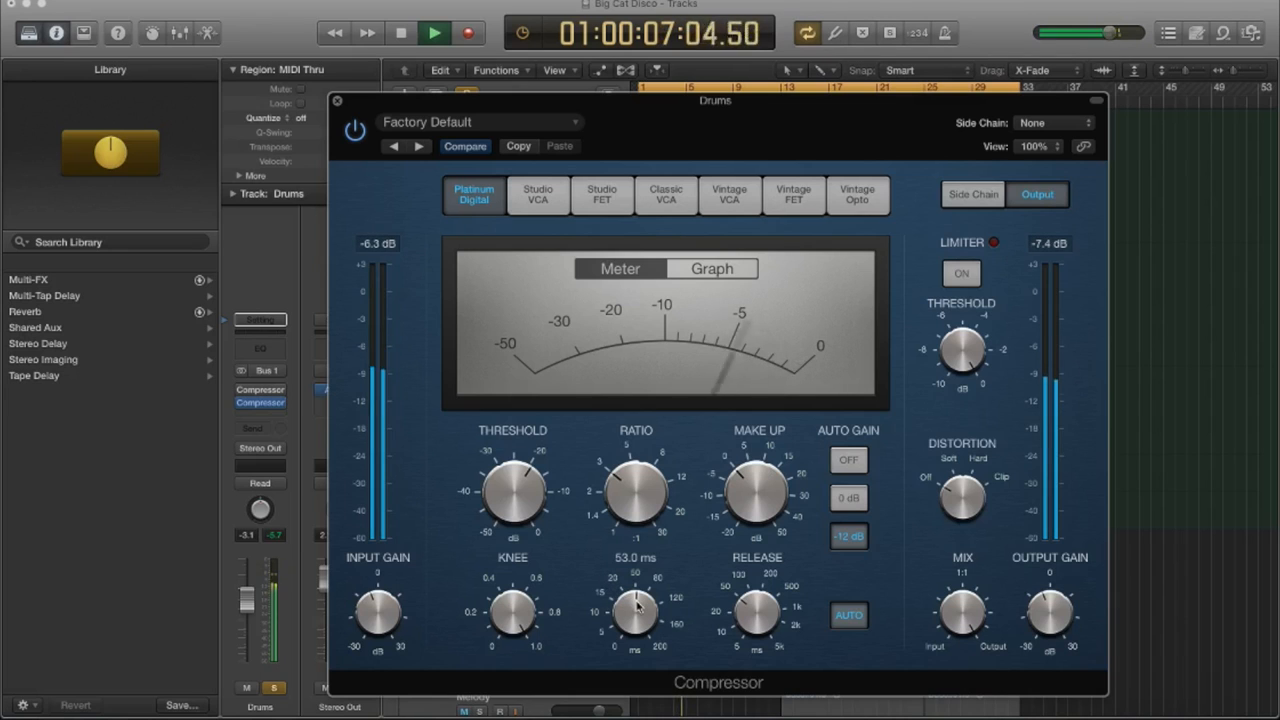
- Fine-tune the attack to about 53 ms by ear, then stop playback
{"action": "left_click_drag", "start_coordinate": [635, 605], "coordinate": [622, 650]}
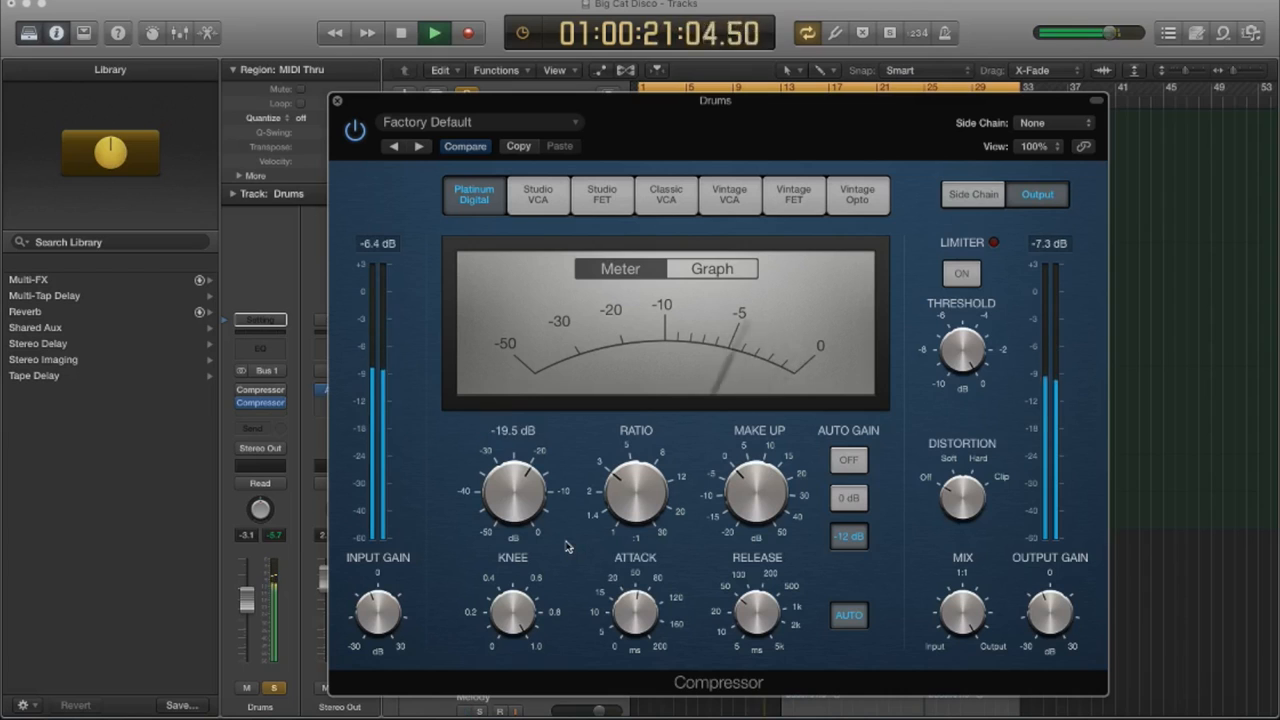
{"action": "left_click", "coordinate": [400, 32]}
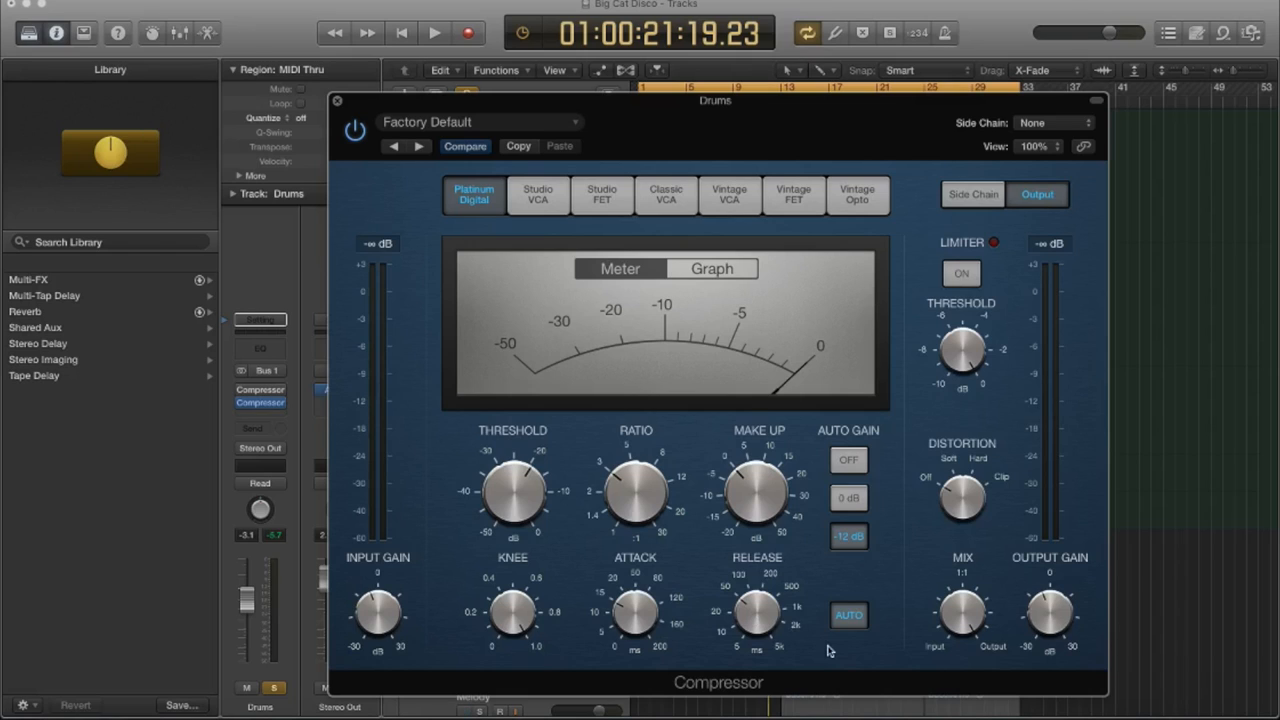
{"action": "mouse_move", "coordinate": [836, 649]}
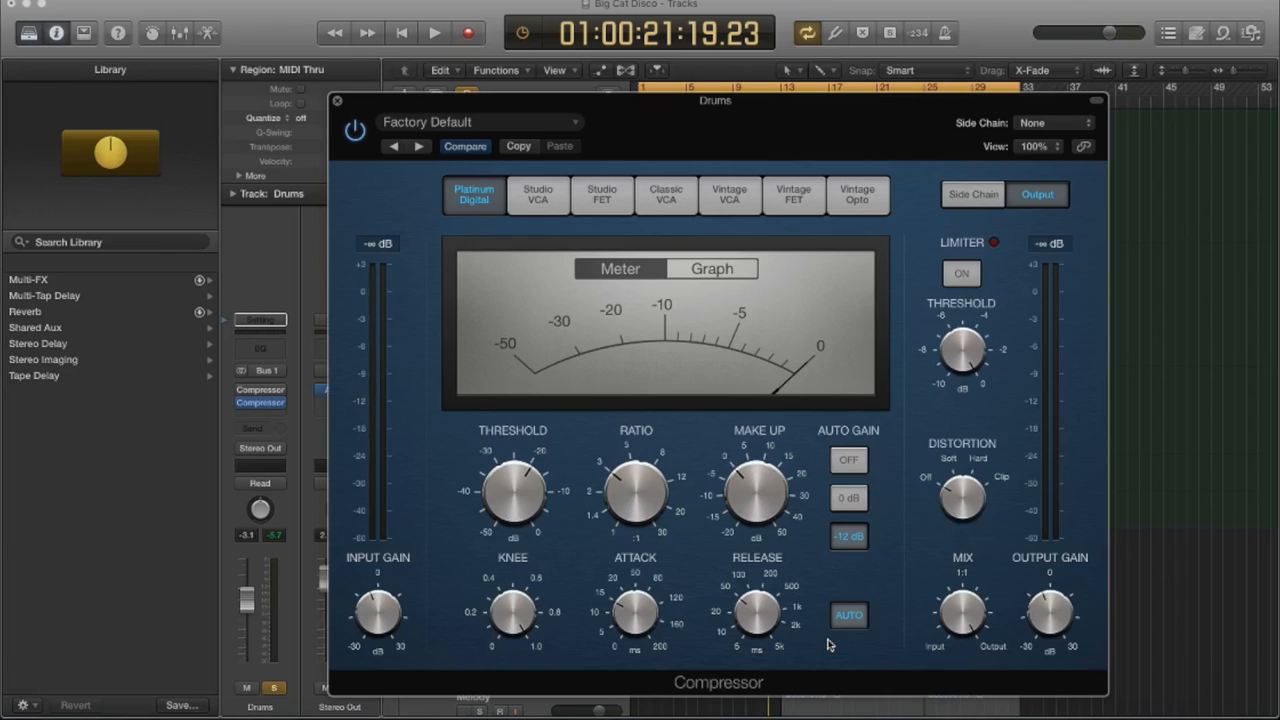
{"action": "mouse_move", "coordinate": [855, 630]}
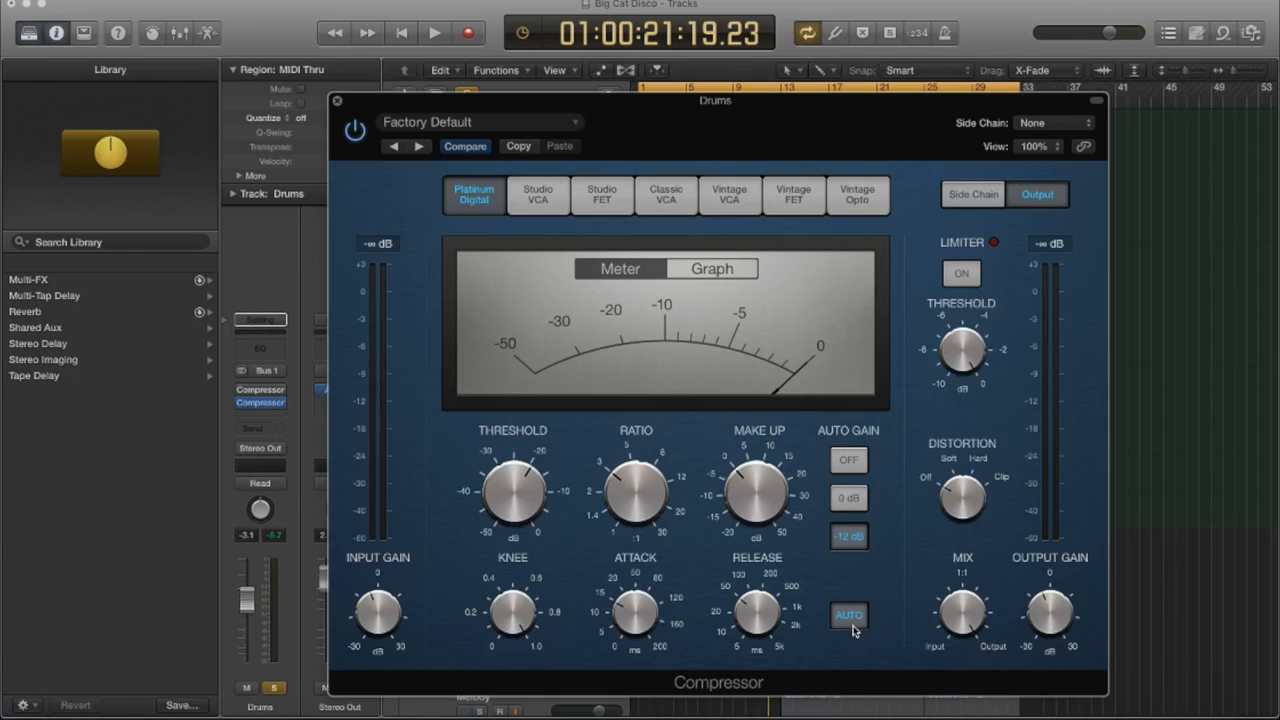
- Turn off Auto release, leaving a manual 51 ms release
{"action": "left_click", "coordinate": [848, 615]}
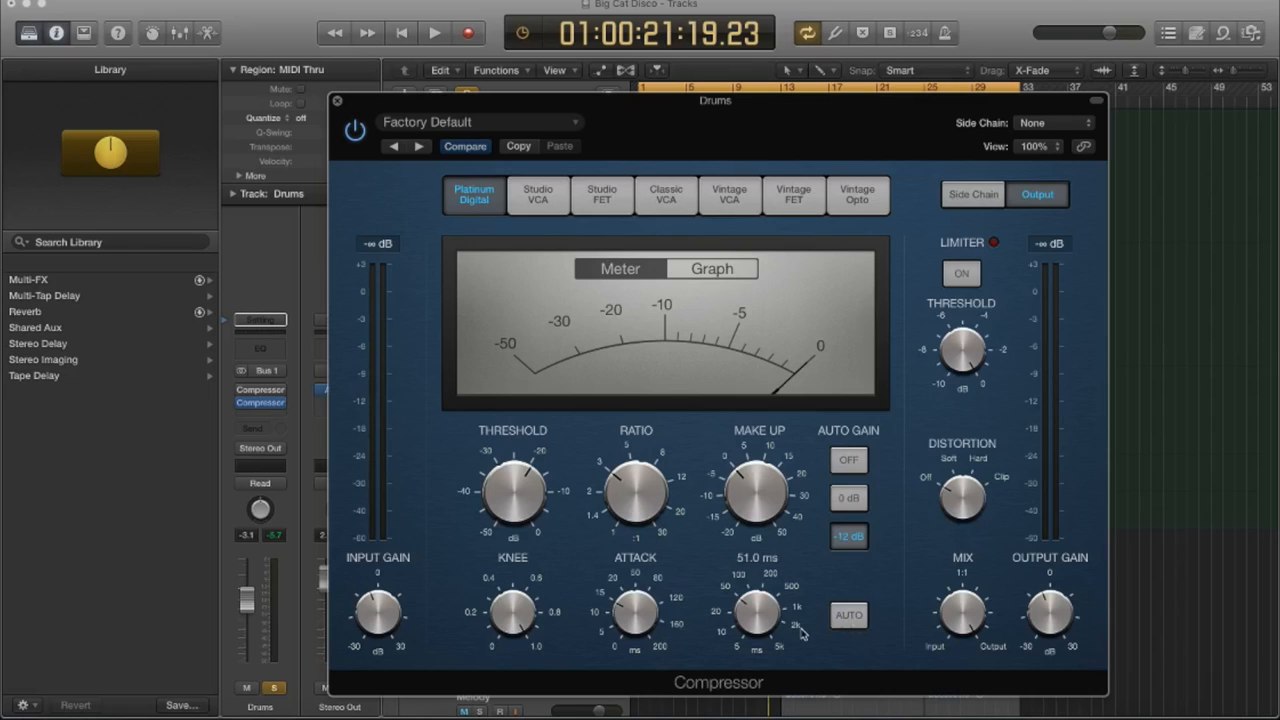
{"action": "mouse_move", "coordinate": [750, 620]}
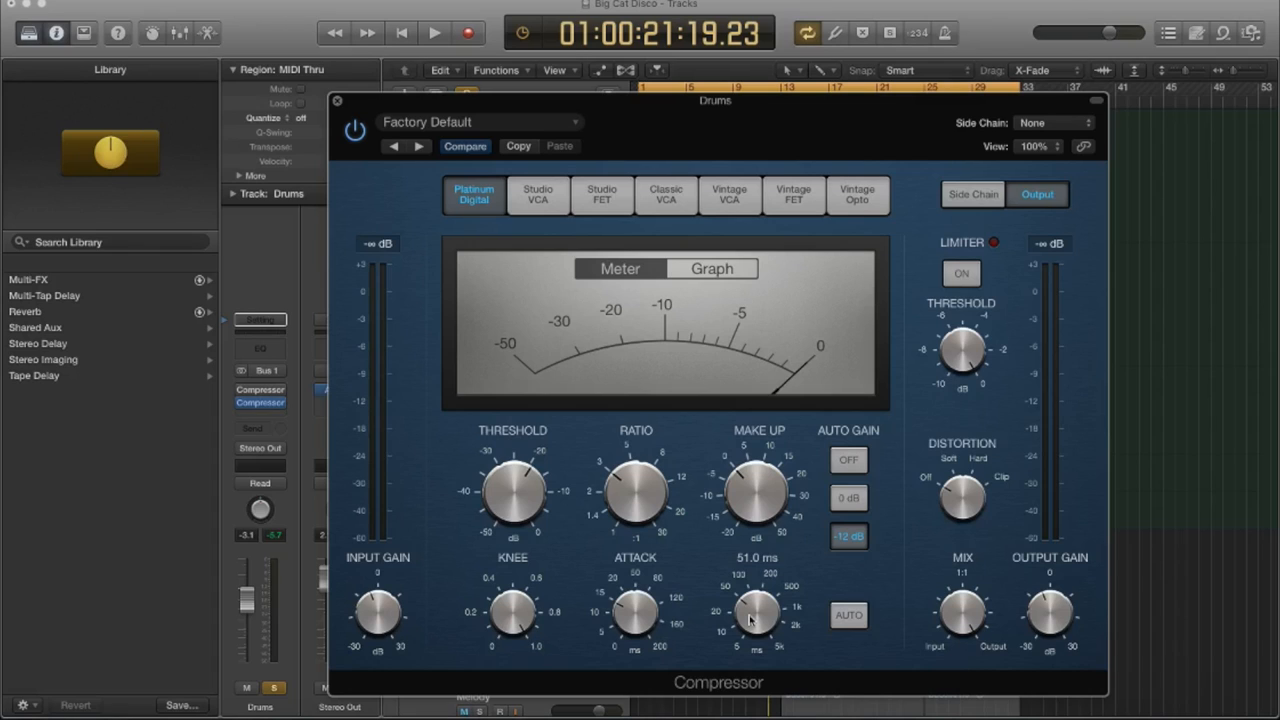
- Play the drums and adjust the Release knob while listening
{"action": "left_click", "coordinate": [434, 32]}
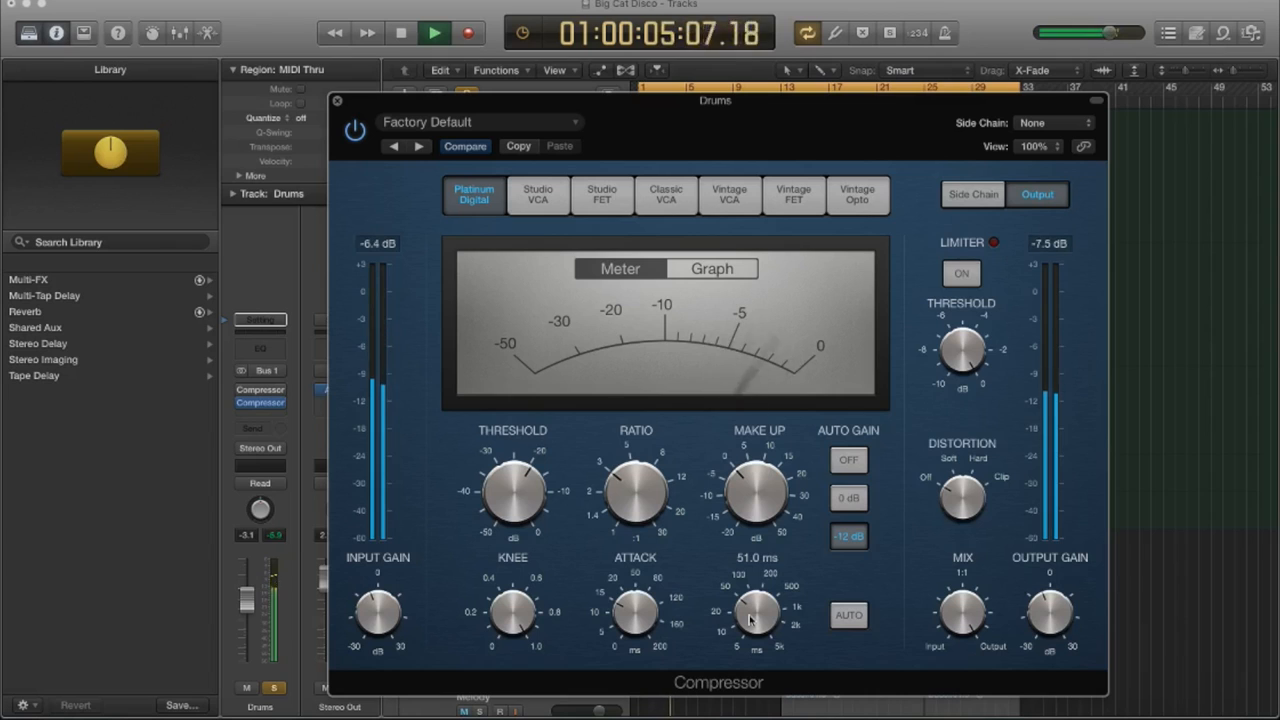
{"action": "left_click_drag", "start_coordinate": [755, 615], "coordinate": [750, 660]}
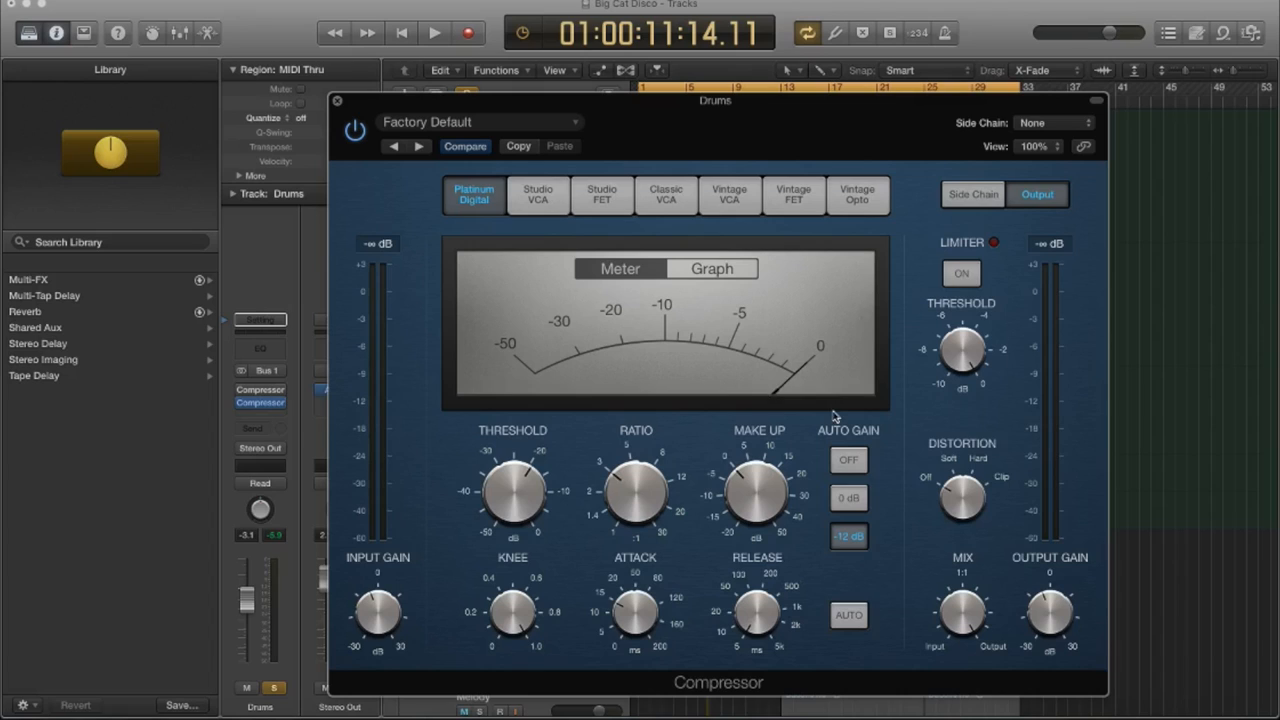
{"action": "mouse_move", "coordinate": [730, 373]}
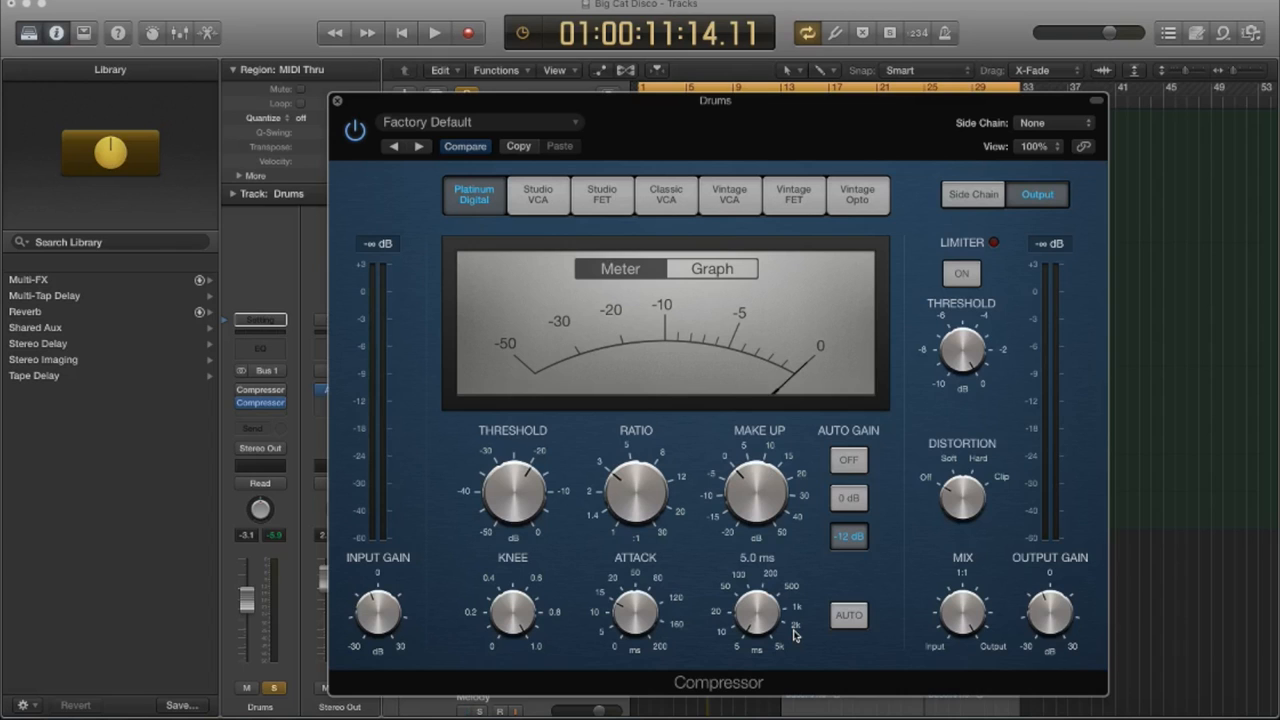
- Start drum playback to judge the compressor release
{"action": "left_click", "coordinate": [434, 32]}
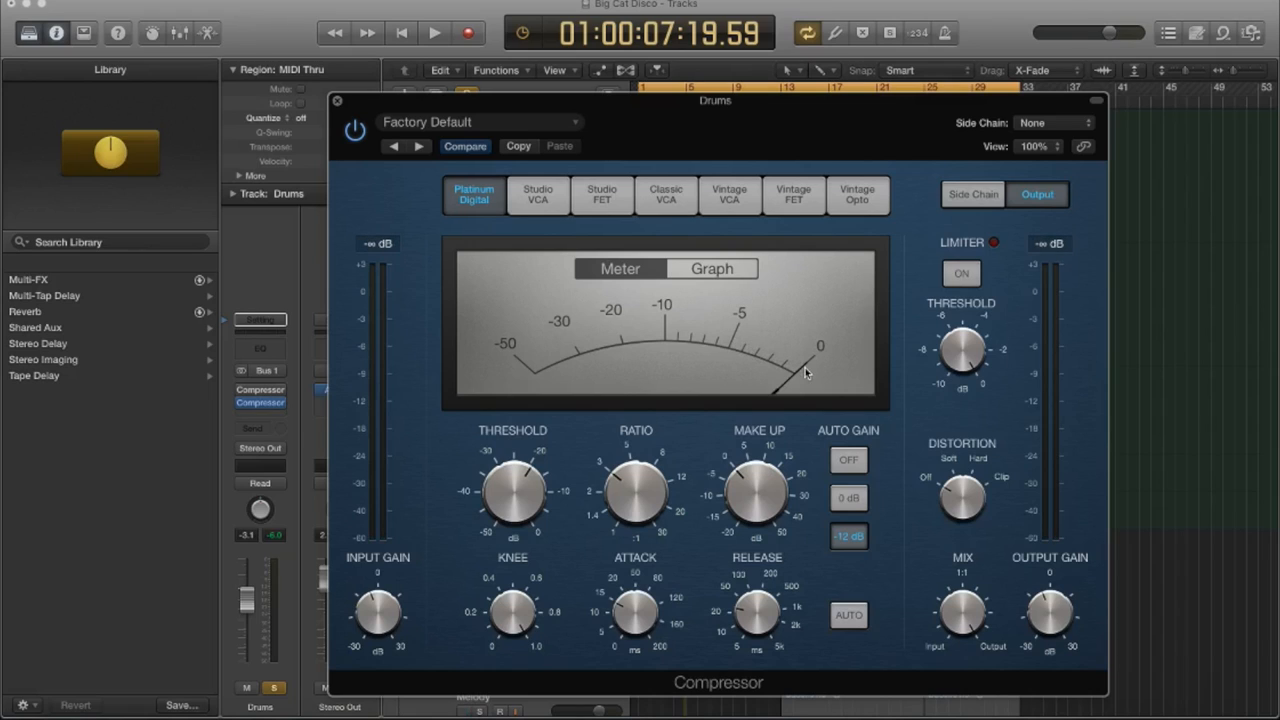
{"action": "mouse_move", "coordinate": [810, 350]}
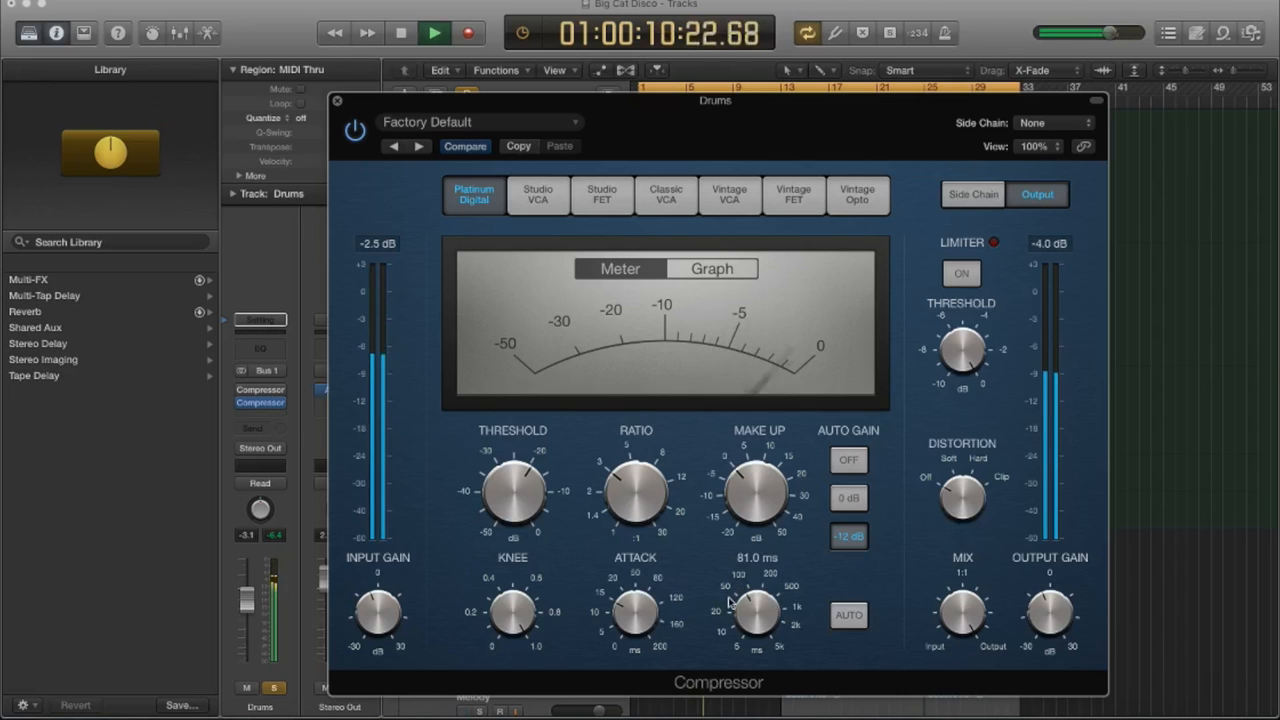
- Lower the release to 23 ms by ear and VU meter during playback
{"action": "left_click_drag", "start_coordinate": [757, 605], "coordinate": [757, 625]}
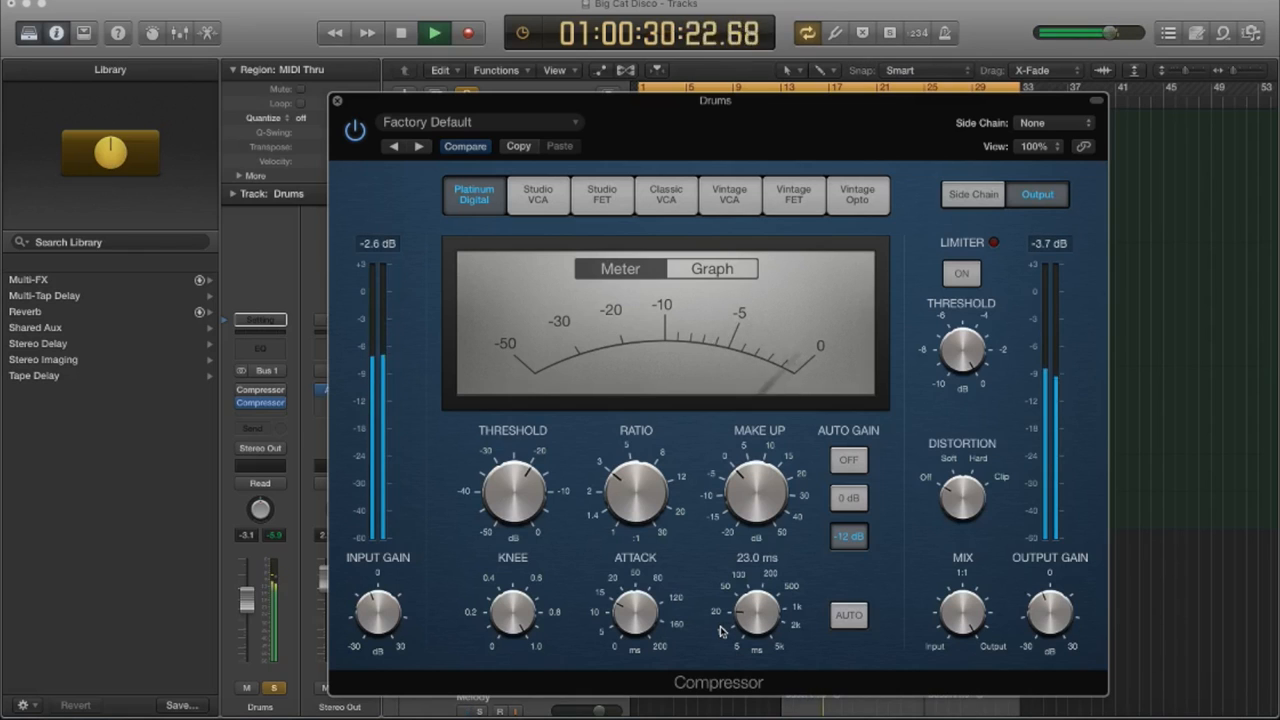
{"action": "left_click", "coordinate": [434, 32]}
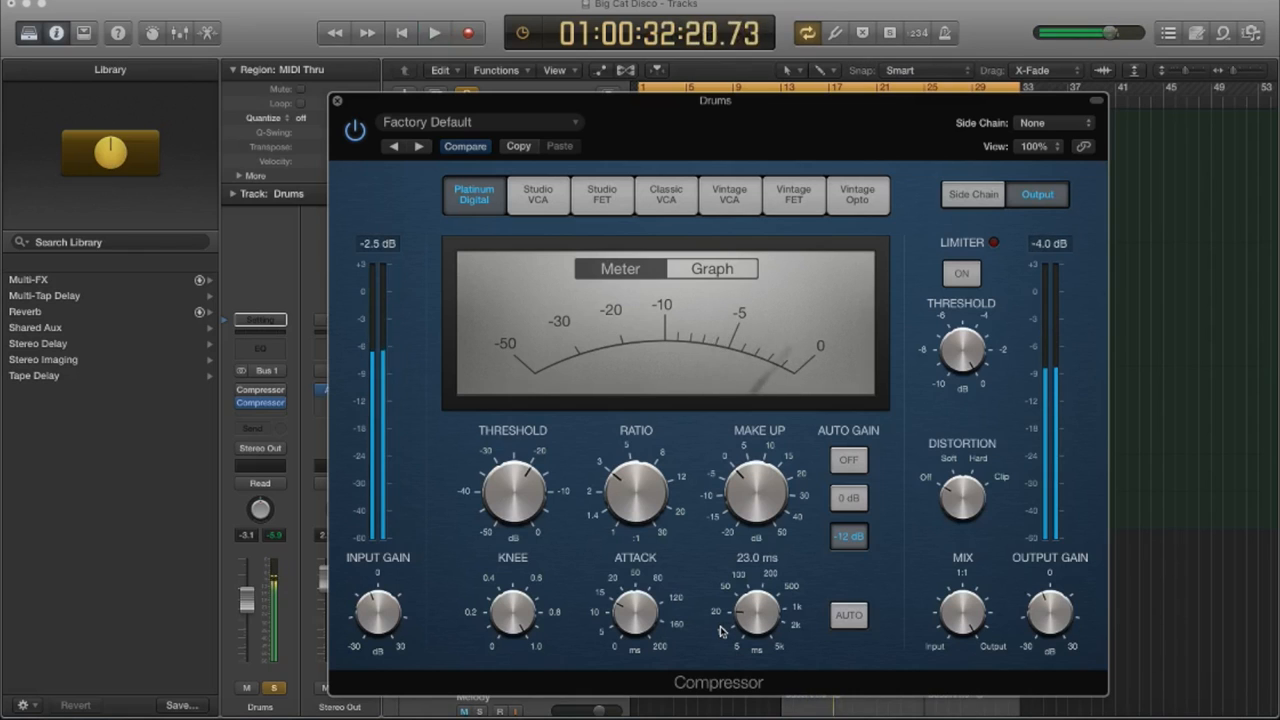